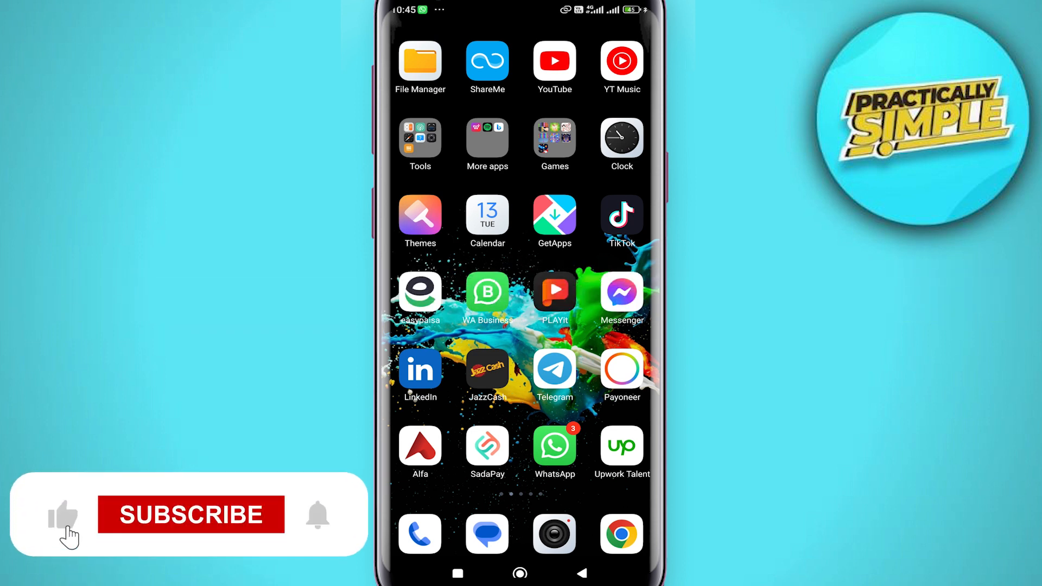
Swipe across the home screen pages toward the one holding the X app
{"action": "left_click", "coordinate": [192, 516]}
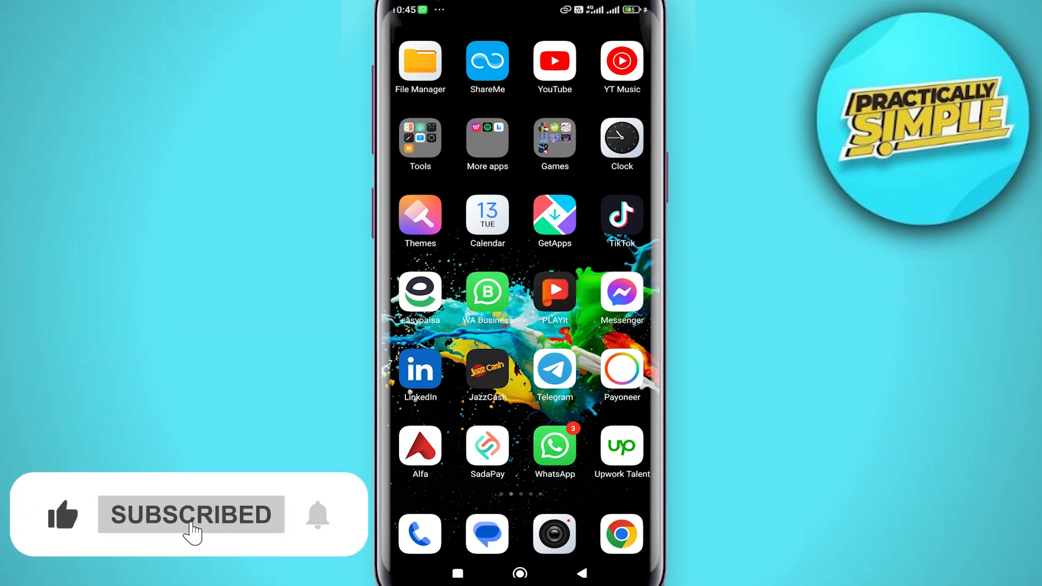
{"action": "scroll", "scroll_direction": "left", "scroll_amount": 3}
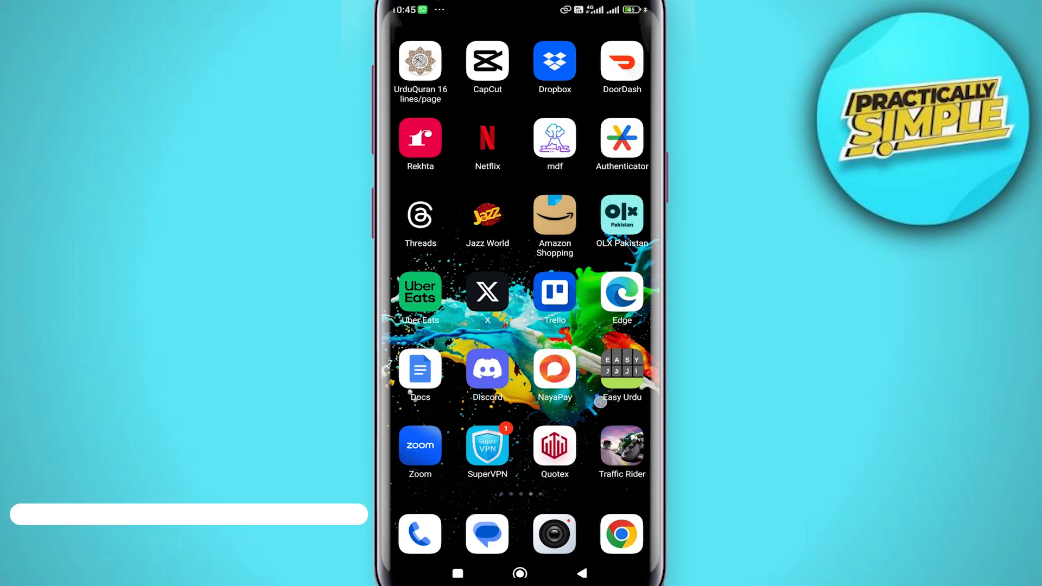
{"action": "scroll", "scroll_direction": "left", "scroll_amount": 3}
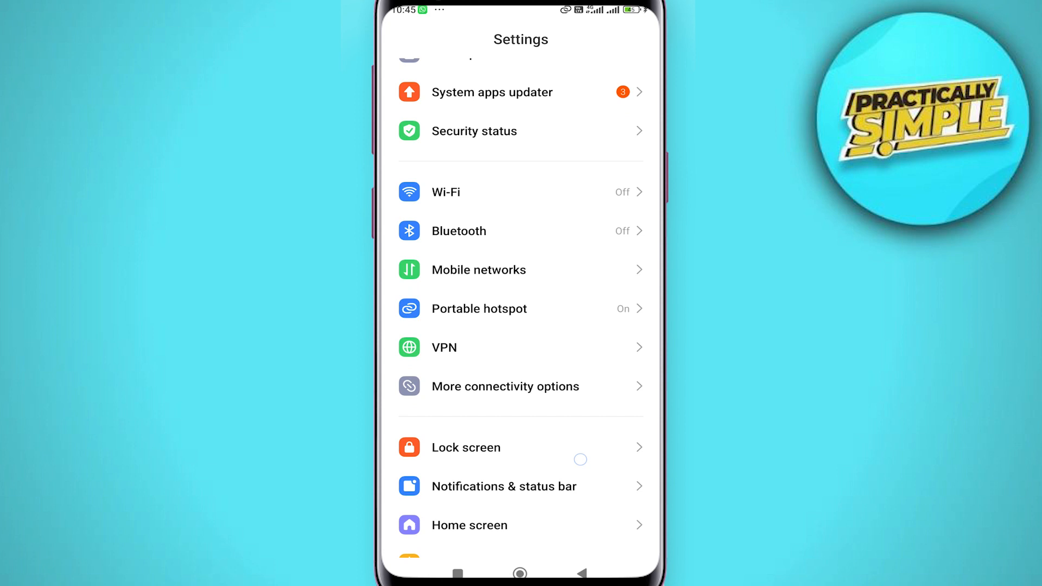
Scroll through Settings to Apps and reach the X app's App info page
{"action": "scroll", "scroll_direction": "down", "scroll_amount": 3}
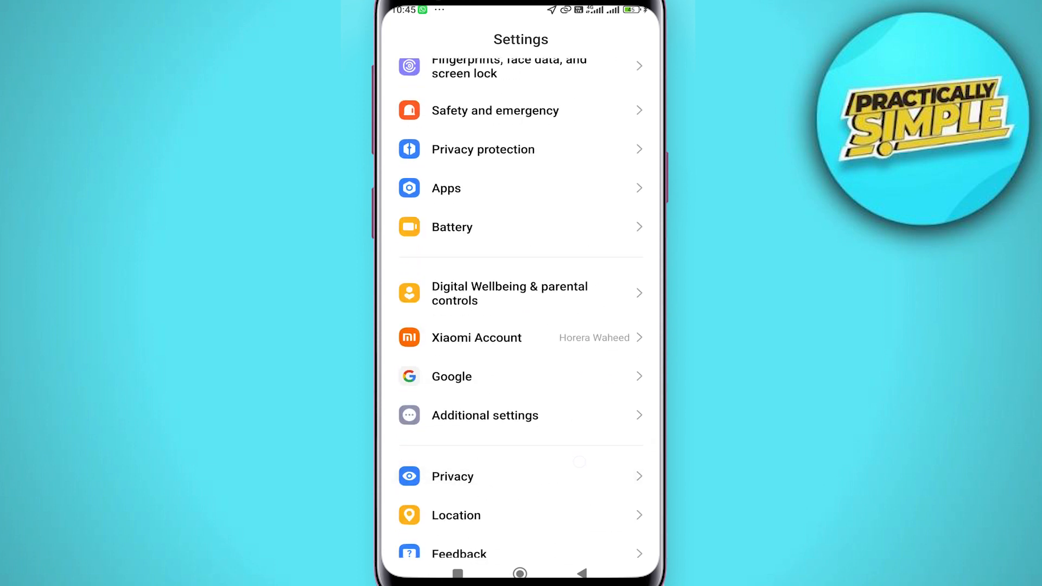
{"action": "left_click", "coordinate": [446, 188]}
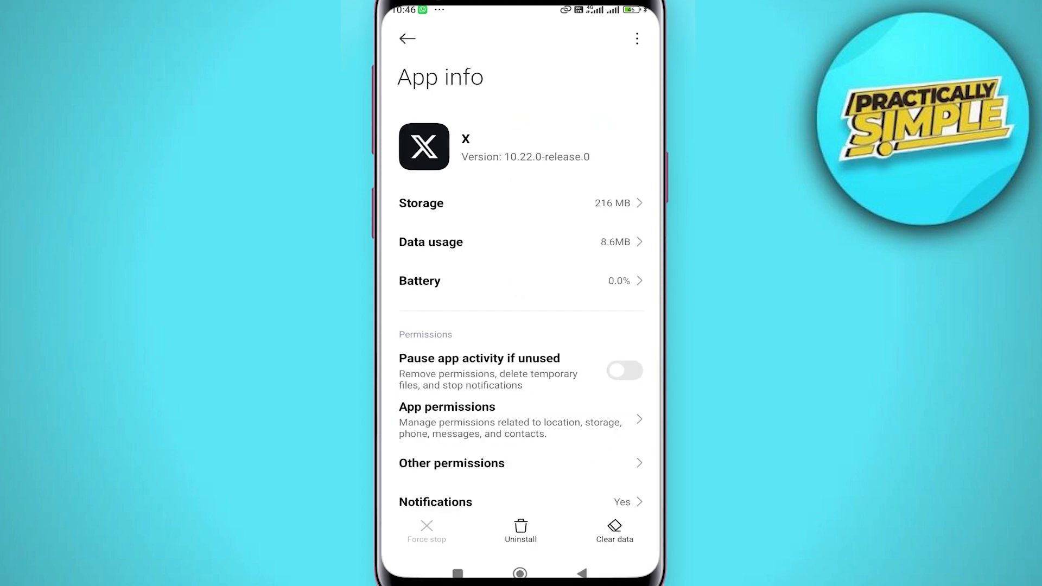
Show X's storage breakdown with total, app size, user data and cache
{"action": "left_click", "coordinate": [624, 370]}
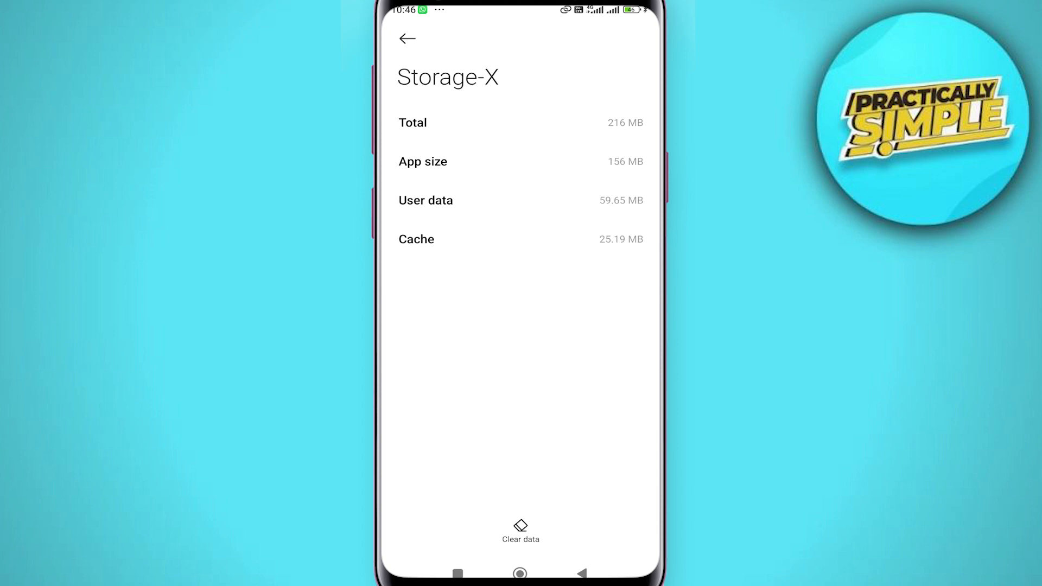
Clear only X's cache via Clear data so it reads 0 B, then leave the storage page
{"action": "left_click", "coordinate": [520, 525]}
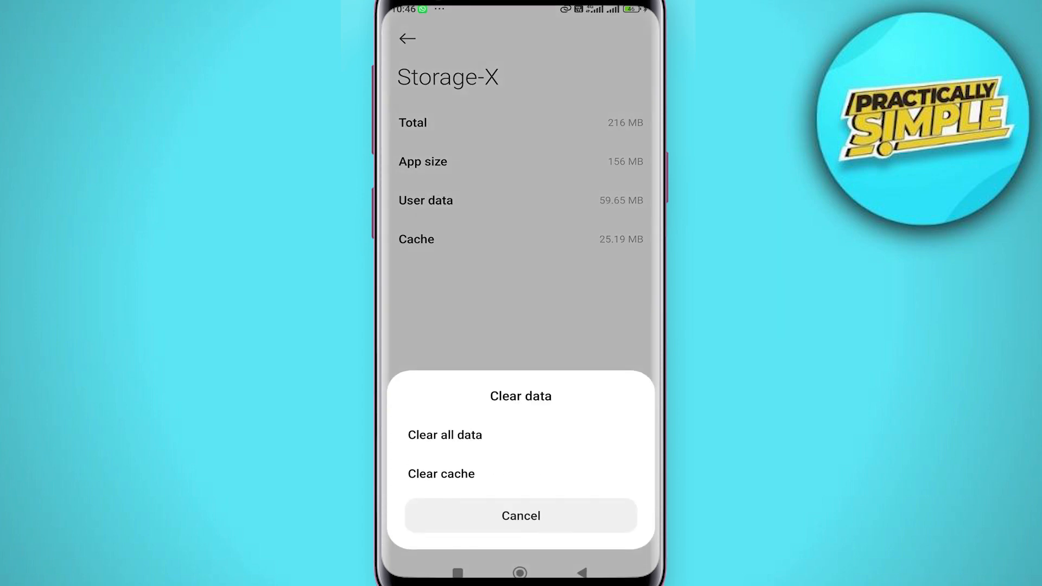
{"action": "left_click", "coordinate": [445, 434]}
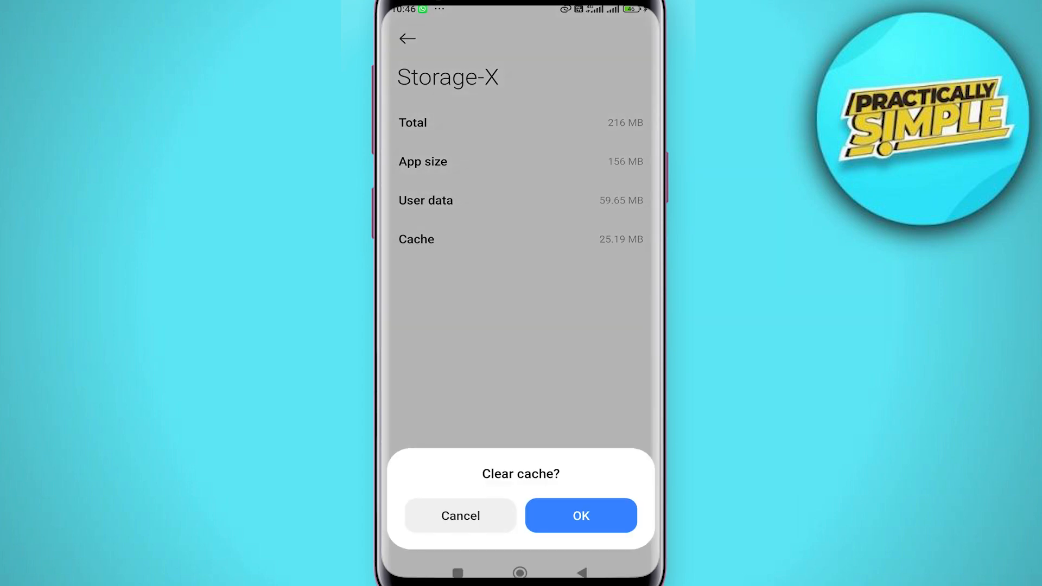
{"action": "left_click", "coordinate": [581, 515]}
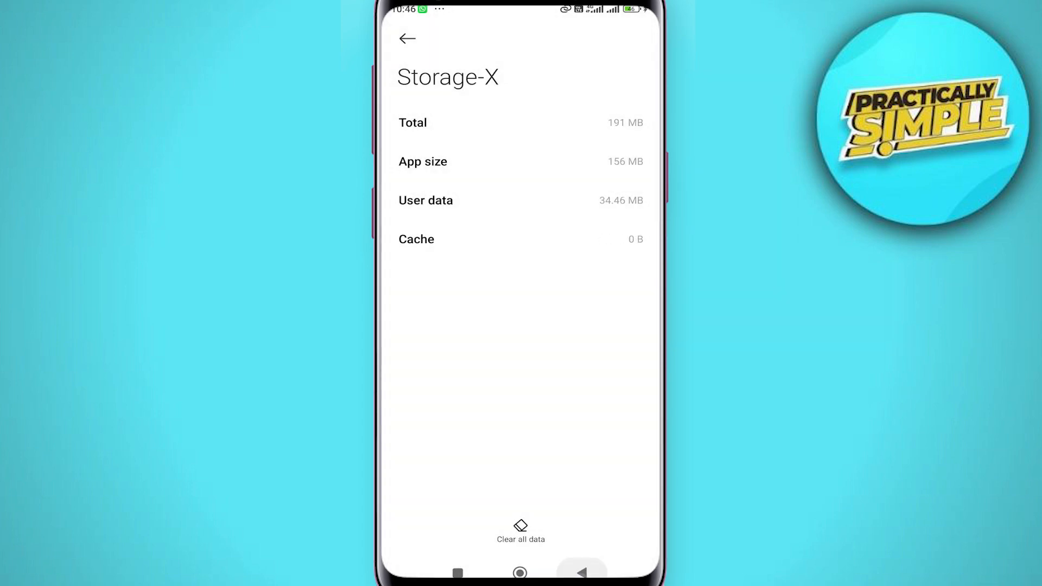
{"action": "left_click", "coordinate": [408, 39]}
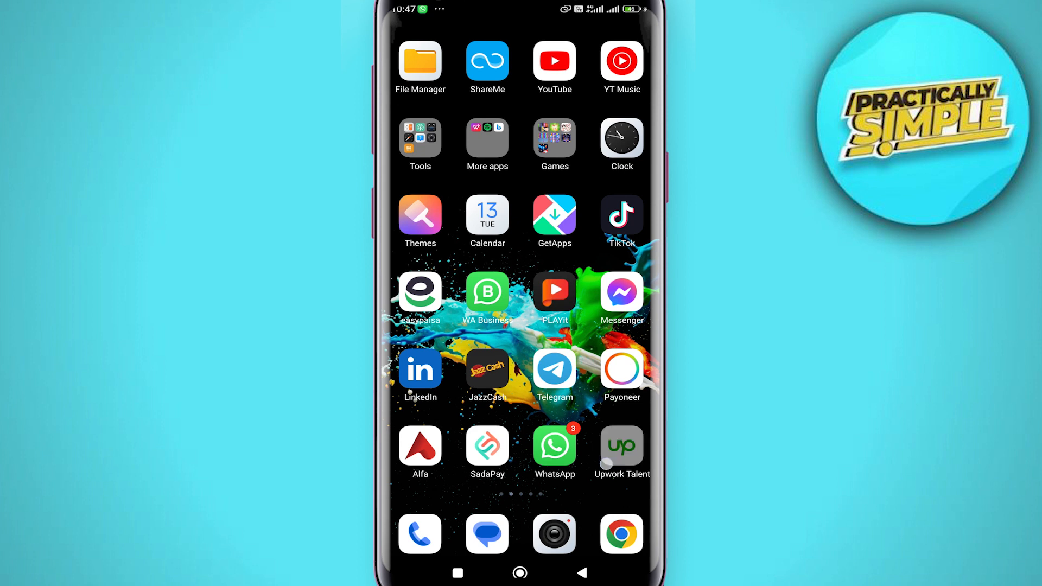
Swipe to the home screen page listing Facebook, Instagram and Snapchat
{"action": "scroll", "scroll_direction": "left", "scroll_amount": 3}
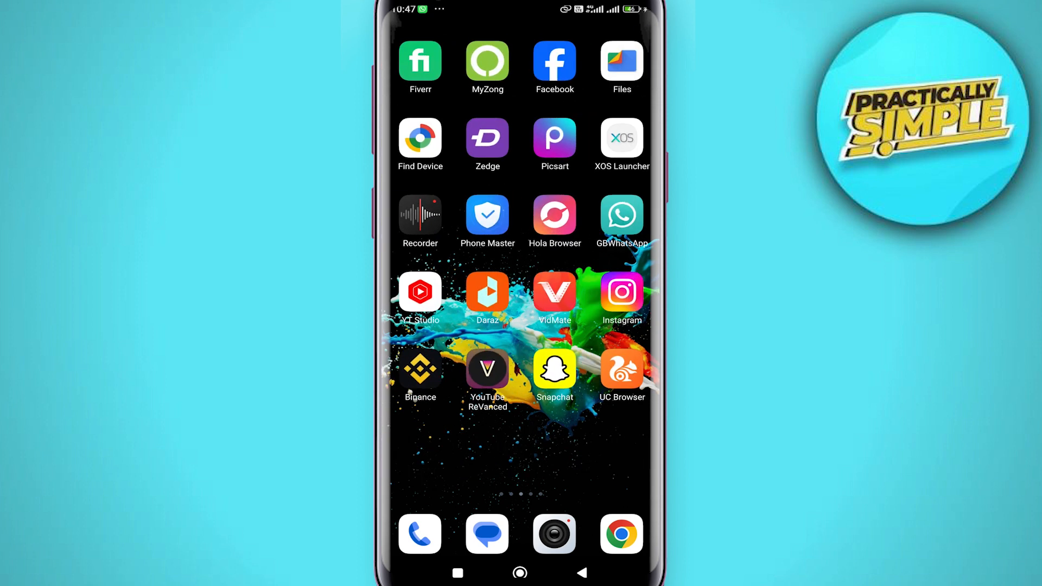